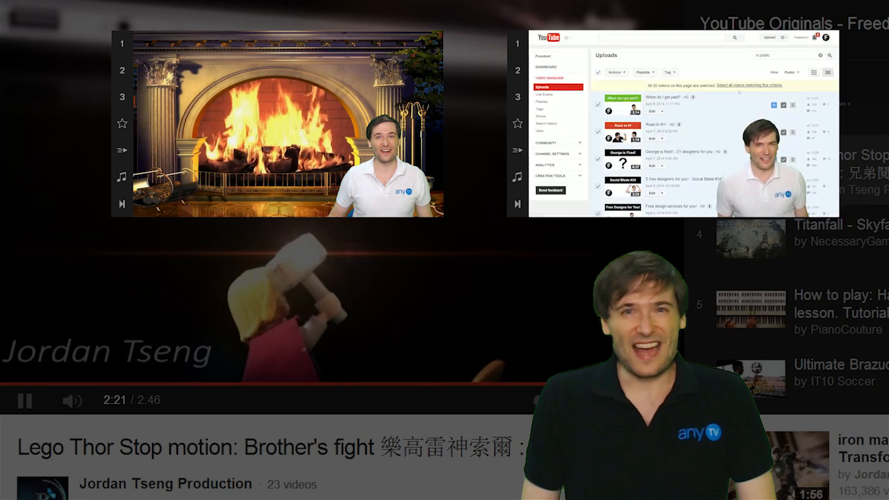
Scroll the Freedom! partner page down to the benefits grid: Direct with YouTube, Revenue share, Content ID.
click(614, 72)
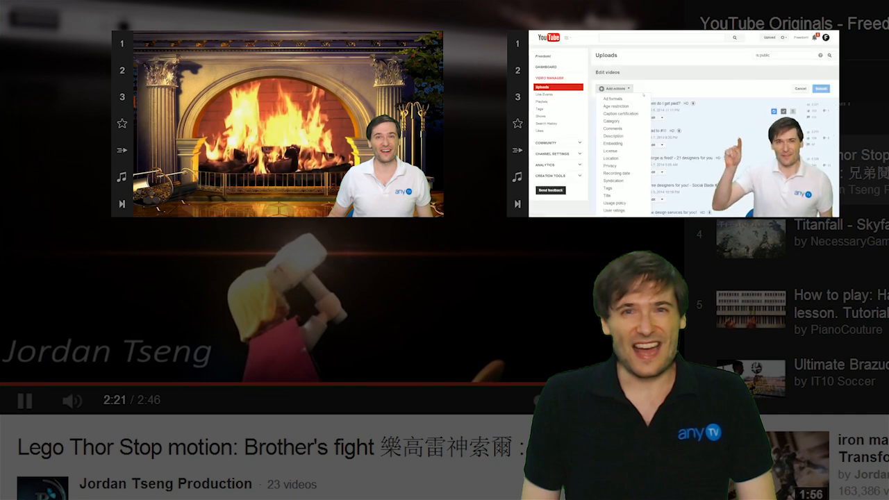
click(609, 98)
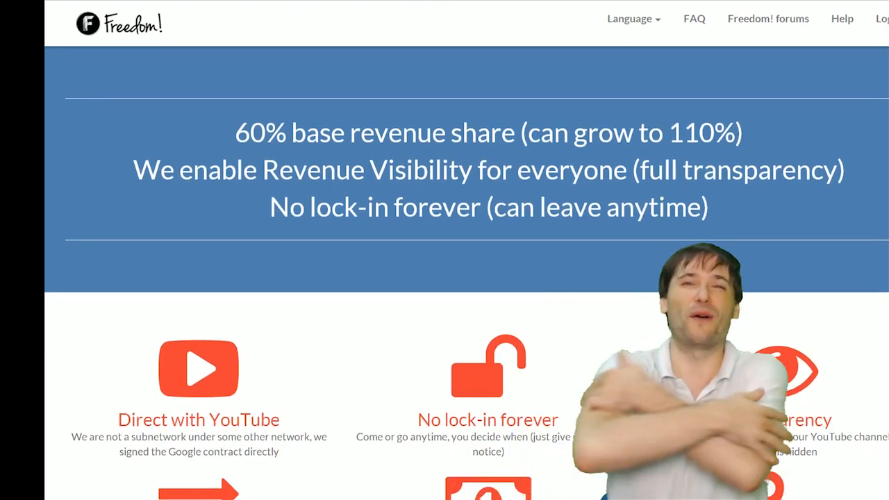
scroll(down, 3)
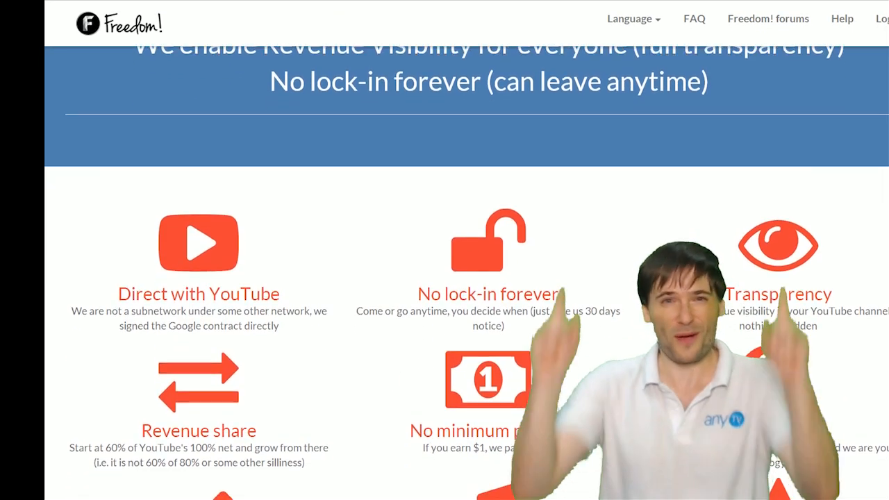
scroll(down, 3)
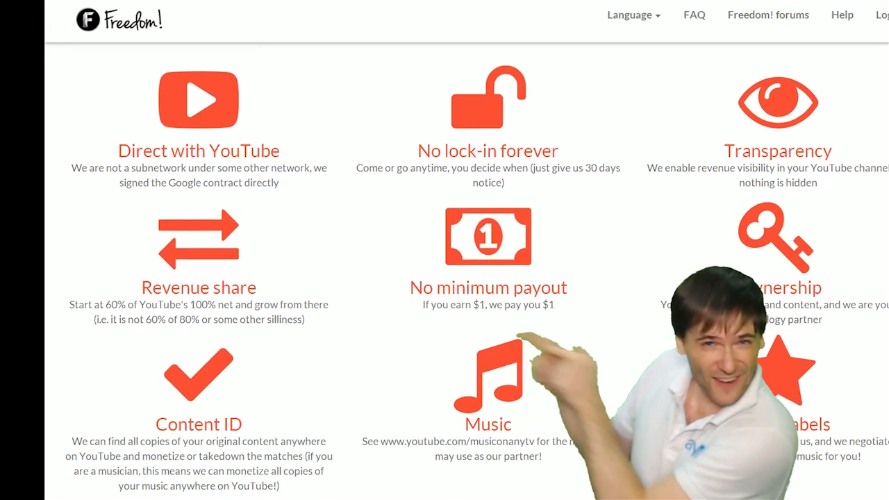